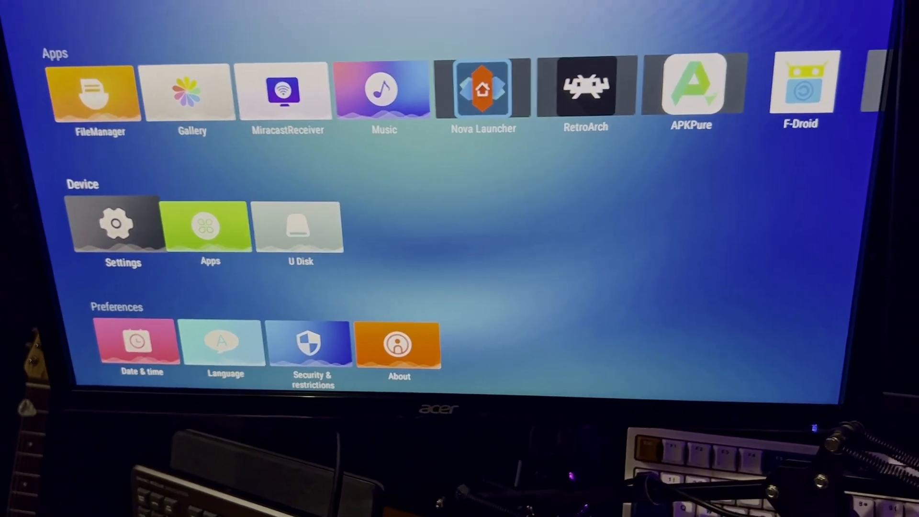
Step: Launch Kustom LWP from the installed apps list in Android TV Settings
click(209, 226)
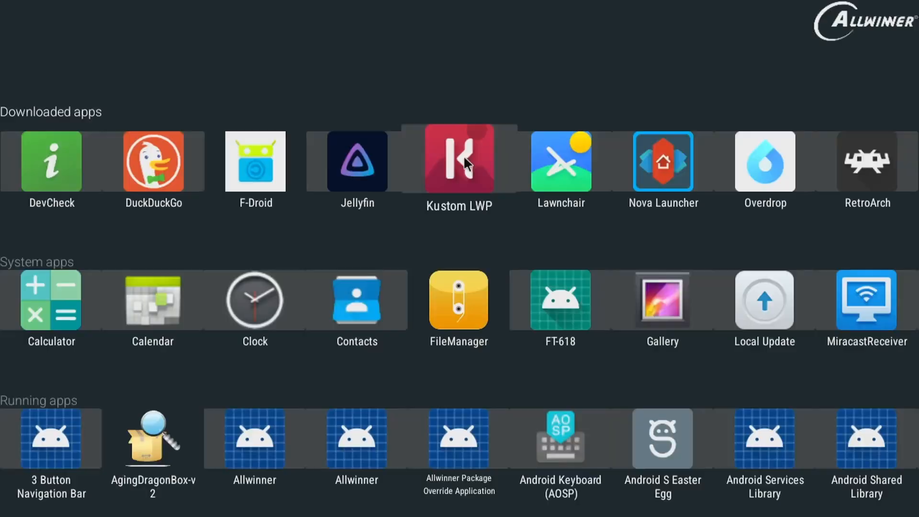
click(459, 160)
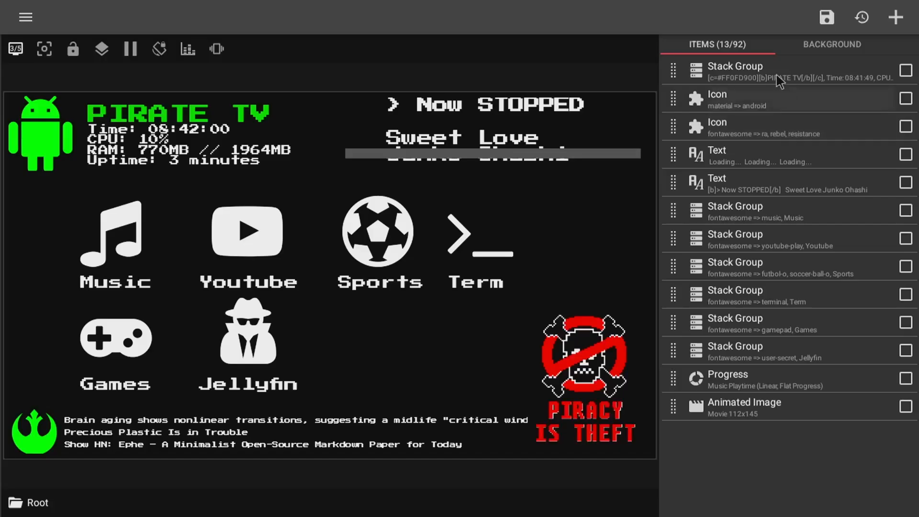
Step: View the PIRATE TV title and time, CPU, RAM, uptime texts, then exit to home
click(734, 65)
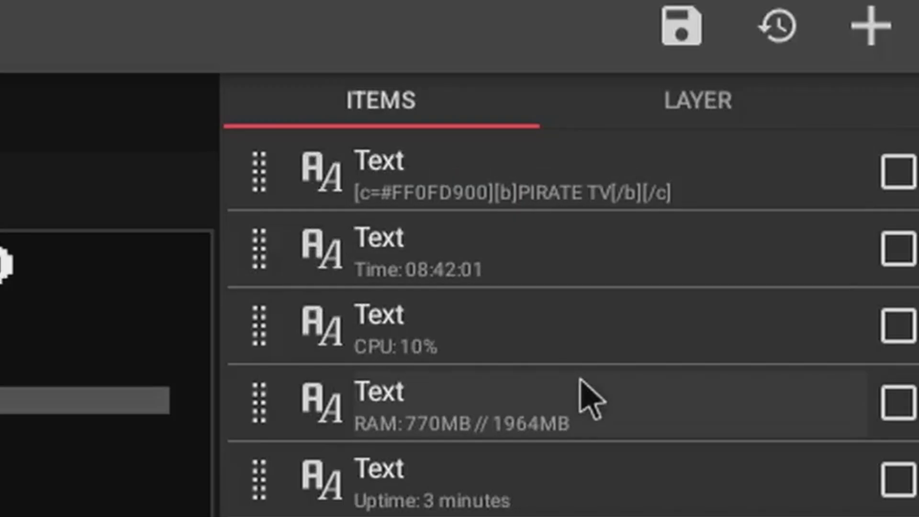
click(380, 252)
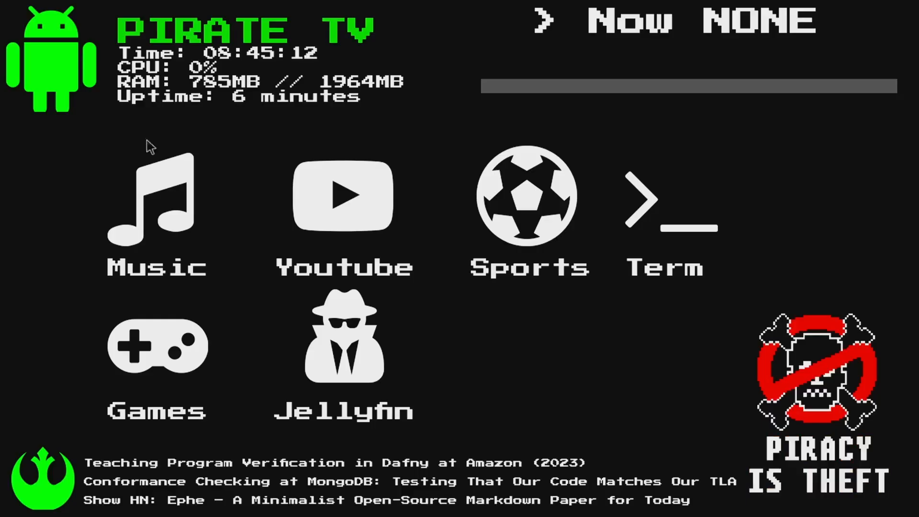
mouse_move(172, 187)
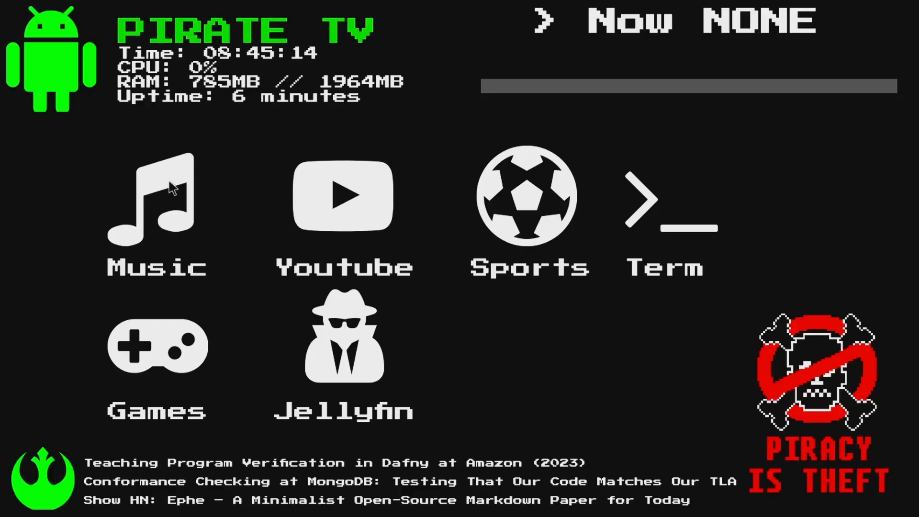
click(157, 202)
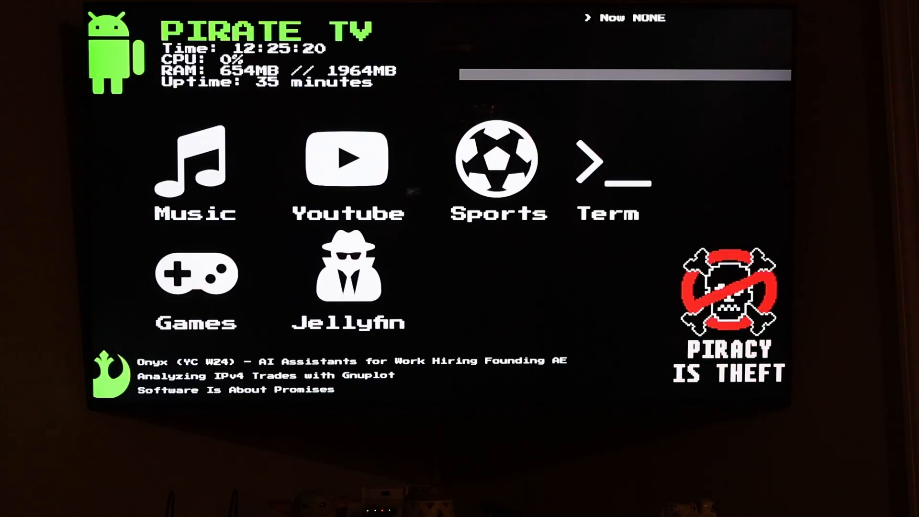
Step: Start Jellyfin from its shortcut on the Pirate TV home screen
click(196, 173)
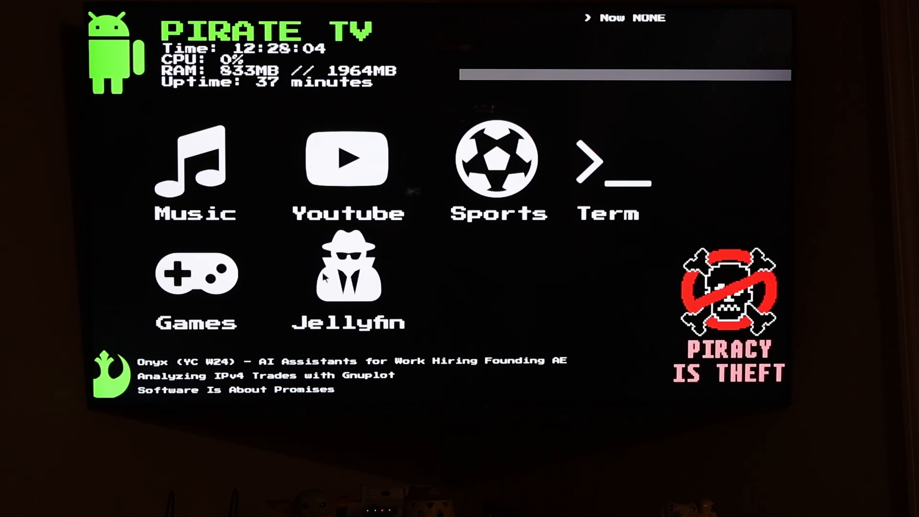
click(347, 275)
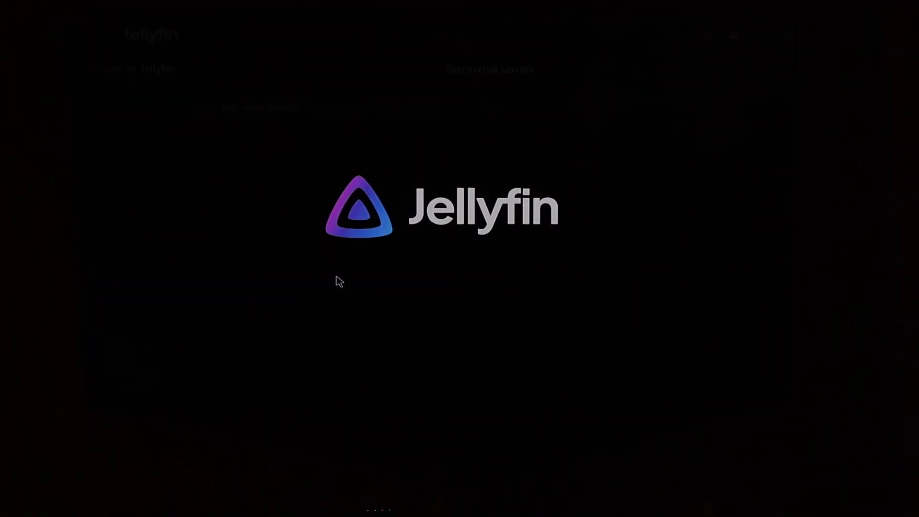